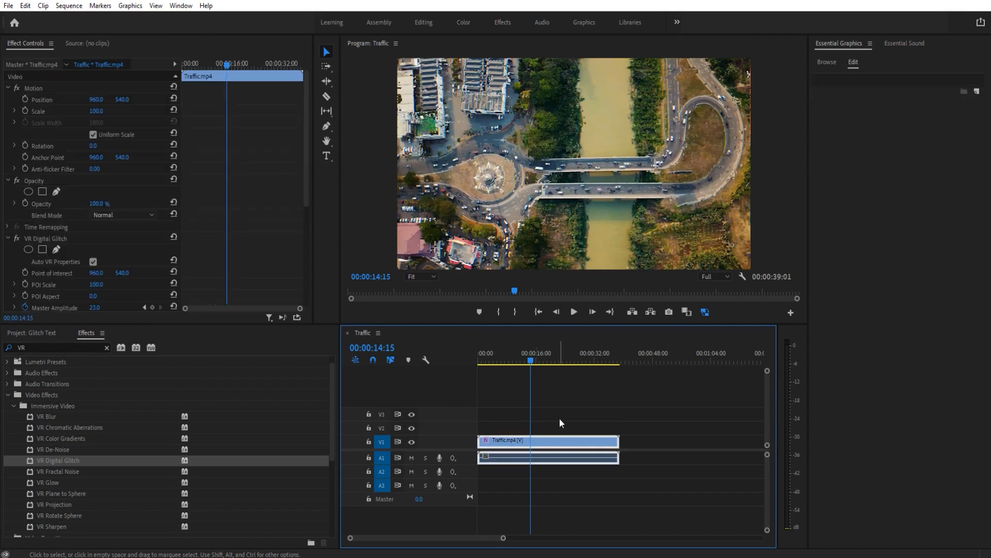
{"action": "mouse_move", "coordinate": [564, 423]}
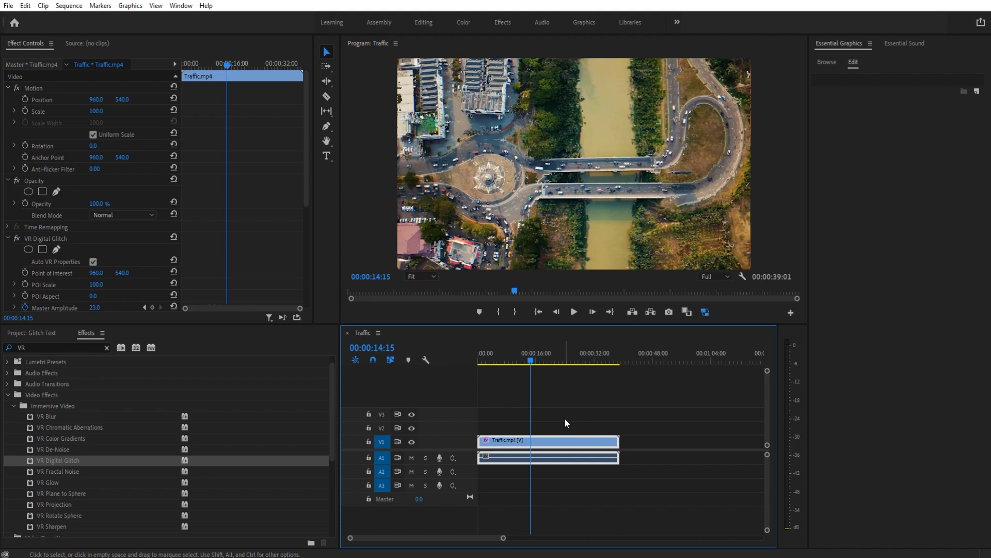
{"action": "mouse_move", "coordinate": [566, 415]}
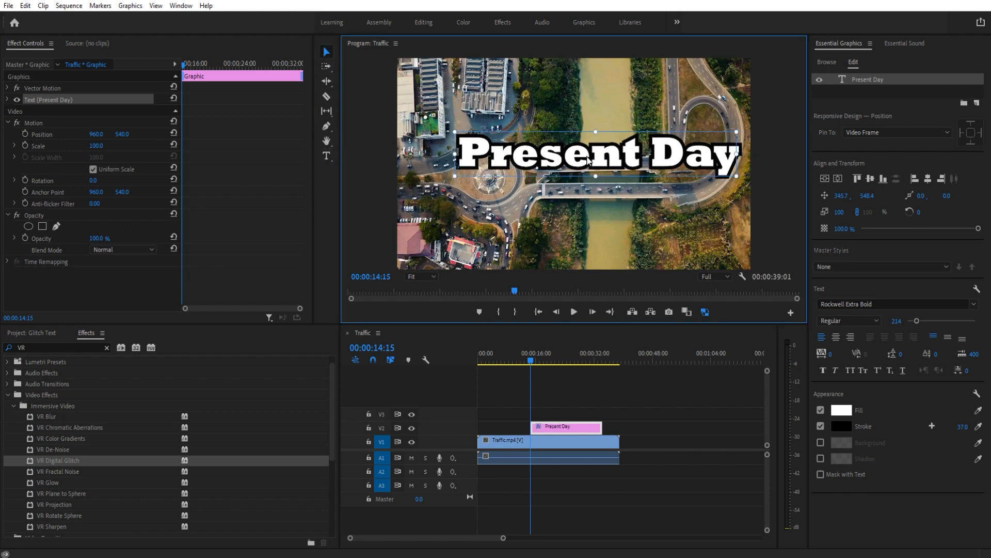
- Centre the two-line 'Present Day' title and raise its font size to 316
{"action": "left_click_drag", "start_coordinate": [595, 152], "coordinate": [576, 152]}
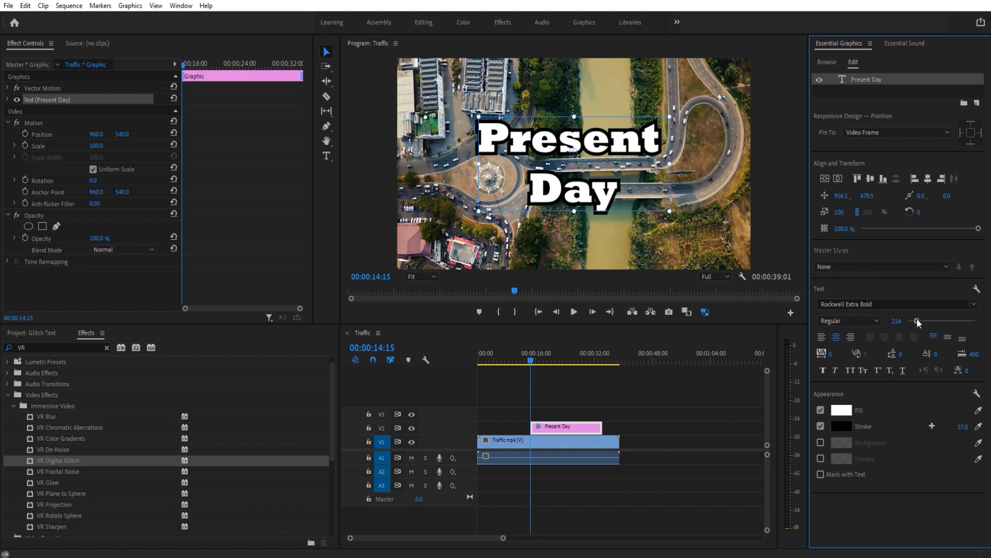
{"action": "left_click_drag", "start_coordinate": [916, 321], "coordinate": [922, 321]}
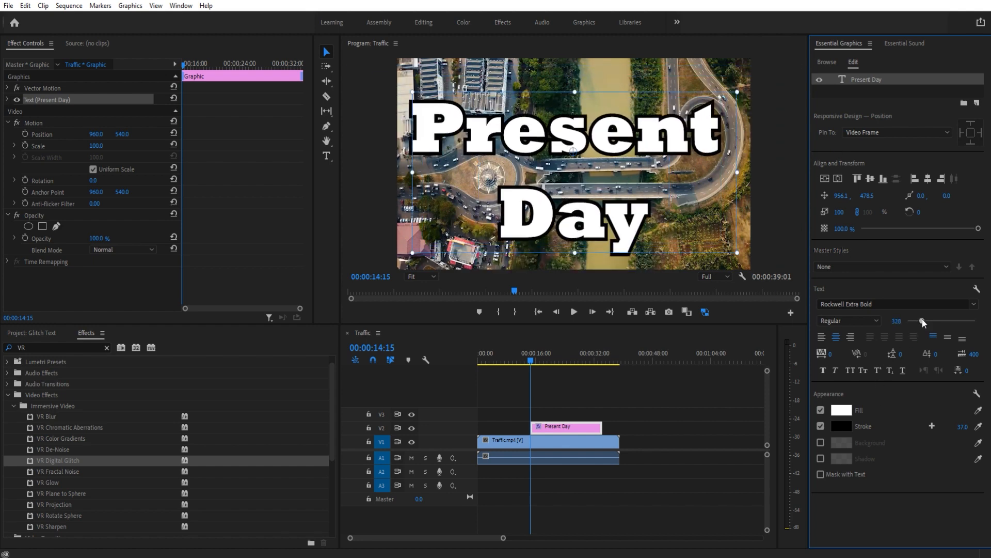
{"action": "left_click_drag", "start_coordinate": [922, 321], "coordinate": [920, 322]}
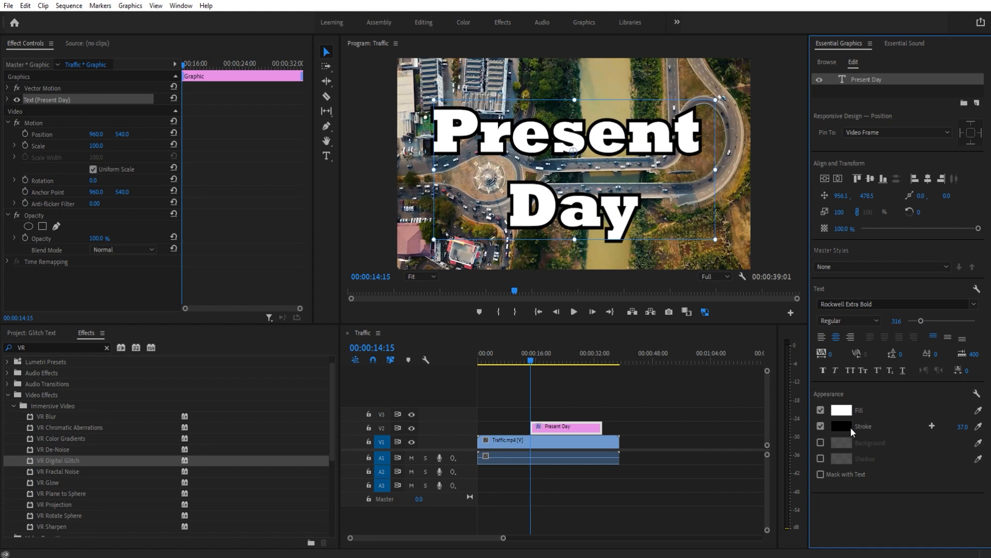
{"action": "mouse_move", "coordinate": [637, 222]}
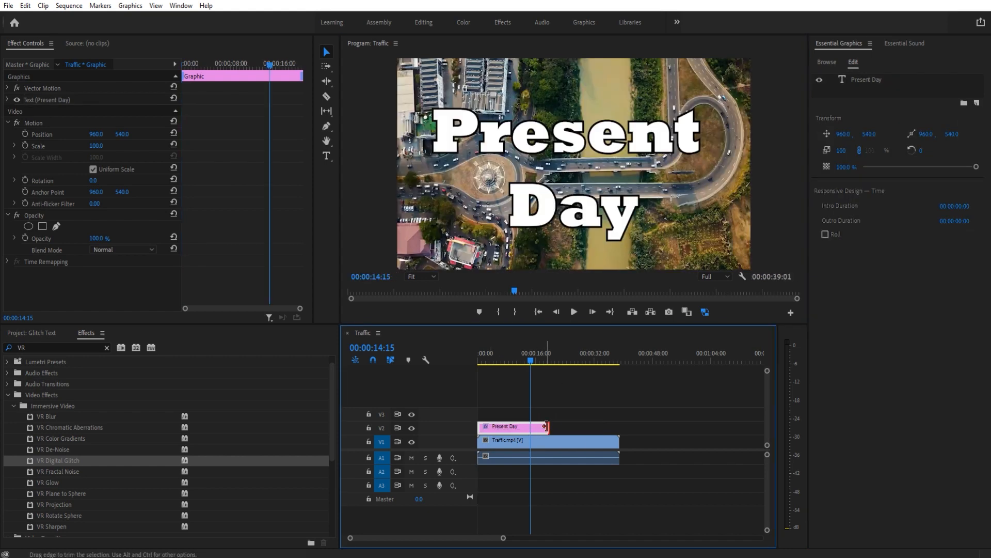
- Extend the title over Traffic.mp4, add VR Digital Glitch and set its POI Scale to 22
{"action": "left_click_drag", "start_coordinate": [542, 426], "coordinate": [619, 426]}
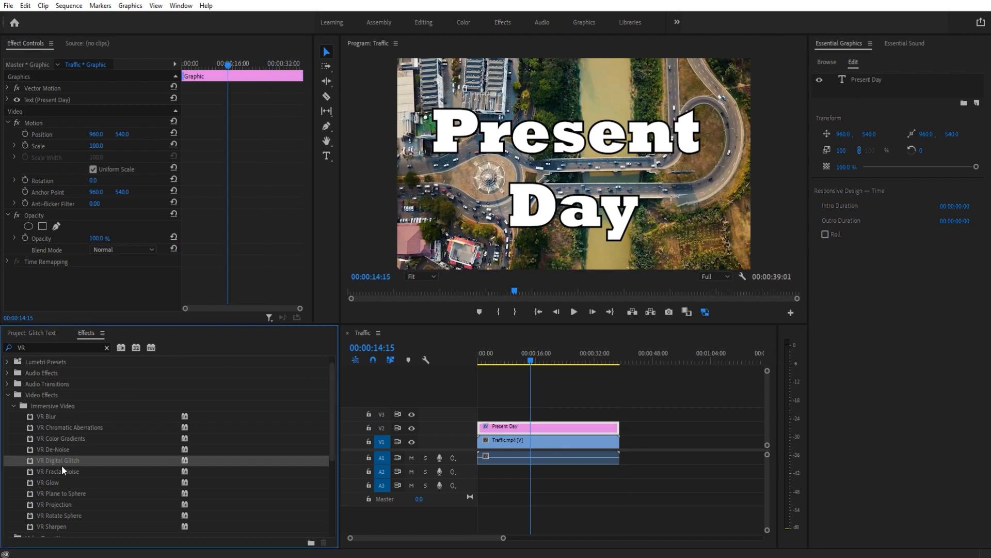
{"action": "double_click", "coordinate": [58, 461]}
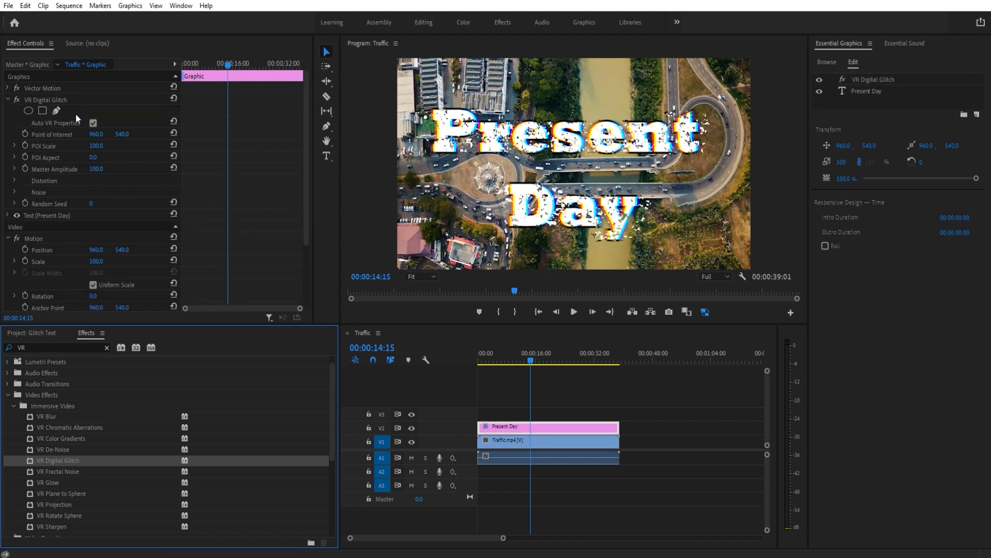
{"action": "left_click_drag", "start_coordinate": [96, 145], "coordinate": [75, 145]}
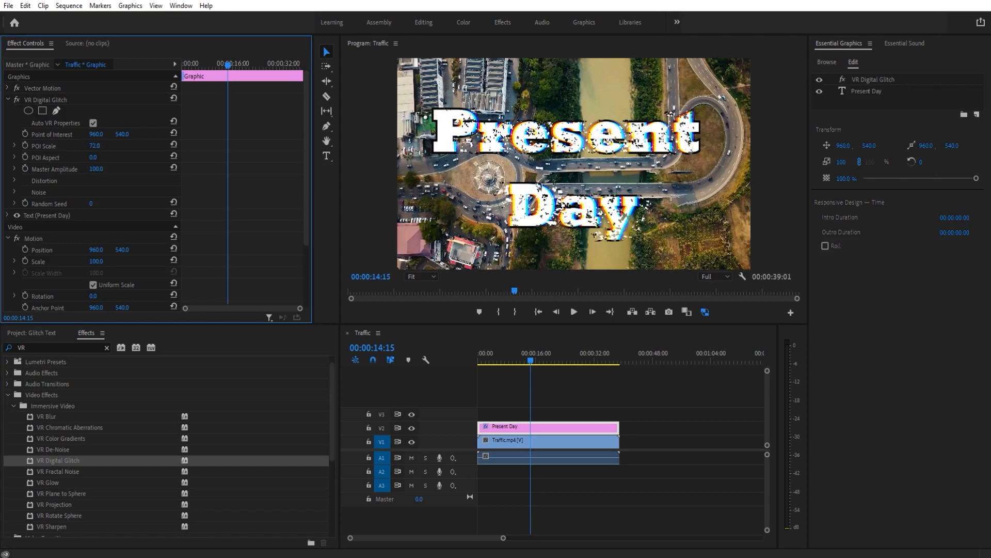
{"action": "type", "text": "22.0"}
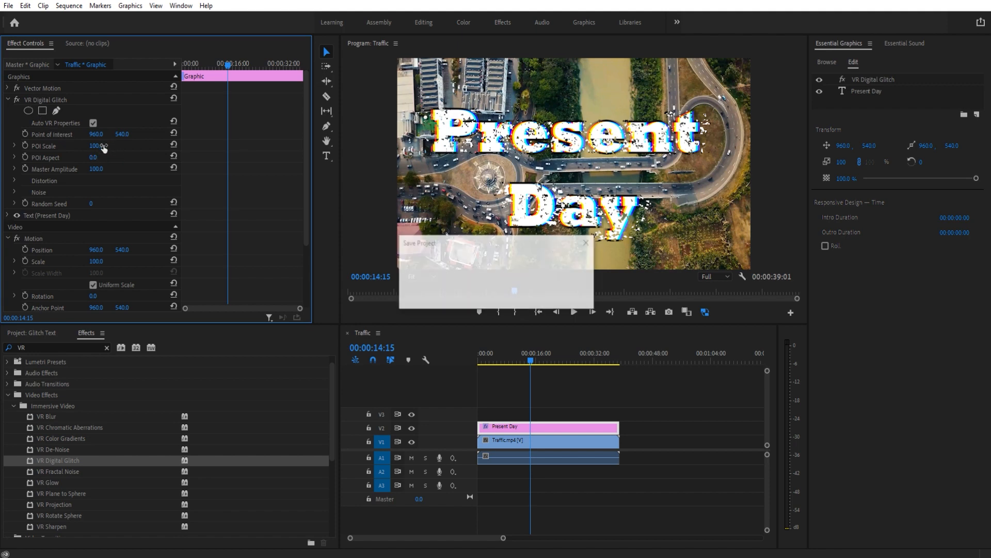
{"action": "left_click", "coordinate": [586, 242]}
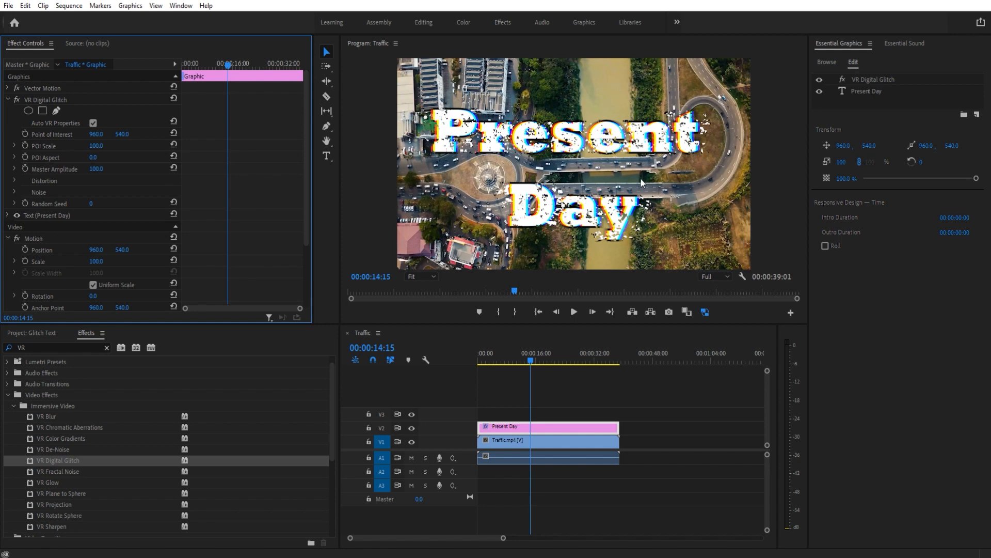
{"action": "mouse_move", "coordinate": [45, 177]}
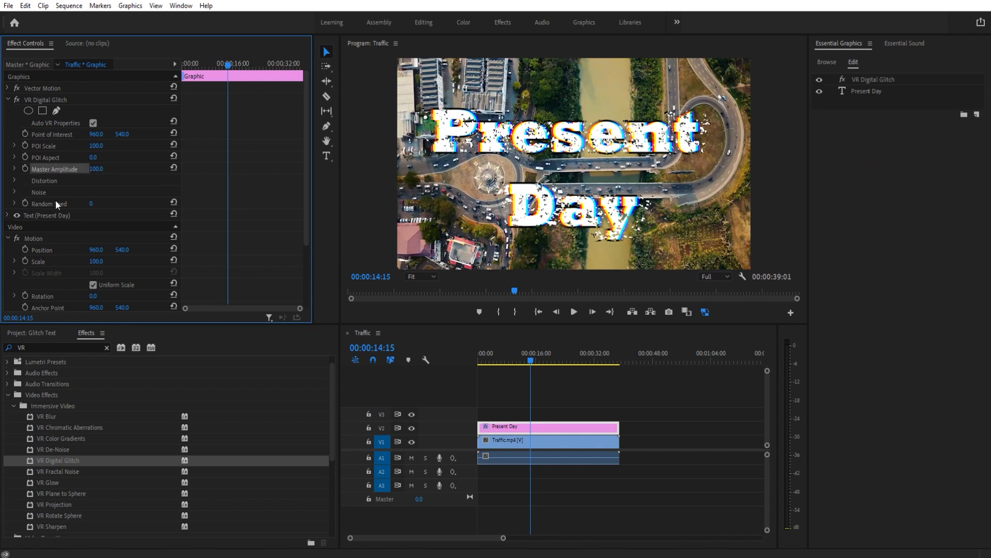
- Expand the glitch's Noise and Distortion groups, set Geometry Distortion 43 and keyframe Master Amplitude at 0
{"action": "left_click", "coordinate": [14, 192]}
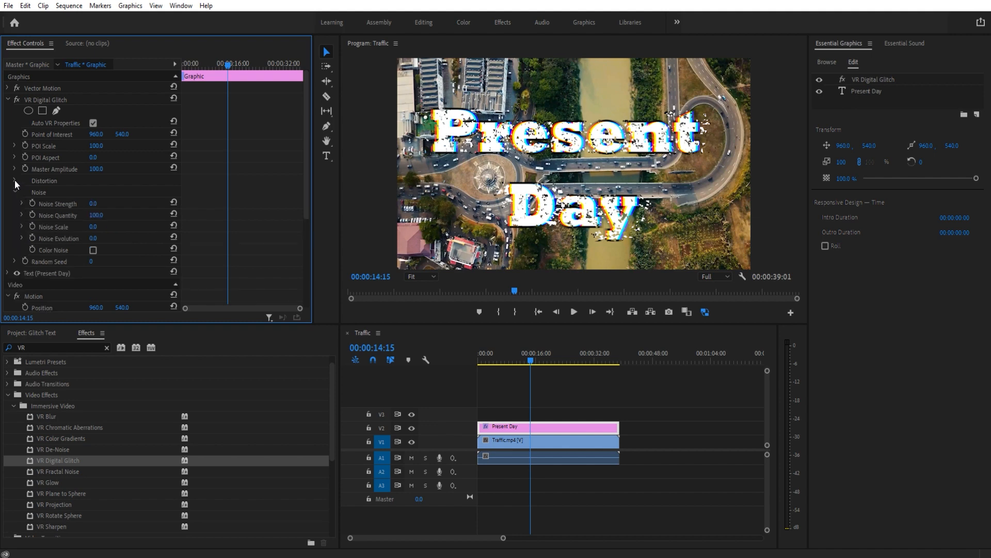
{"action": "left_click", "coordinate": [14, 180]}
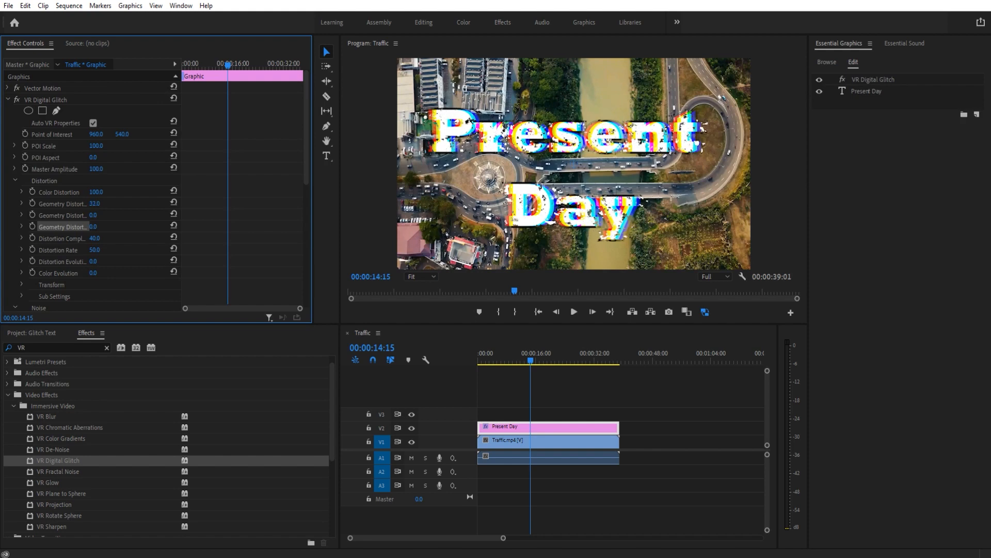
{"action": "scroll", "scroll_direction": "down", "scroll_amount": 3}
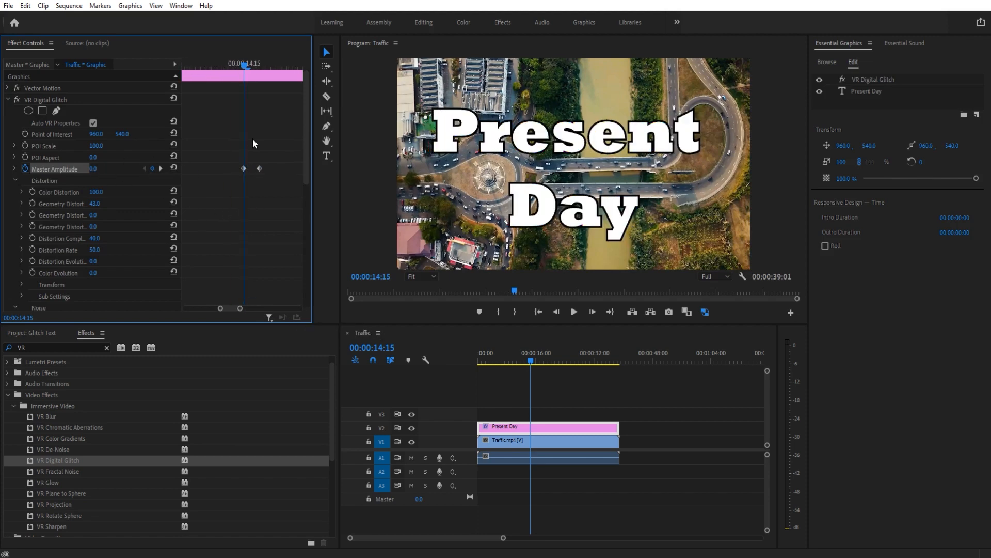
- Keyframe the title's Master Amplitude frame by frame through 100, 18, 55, 25, 100, 0
{"action": "type", "text": "100.0"}
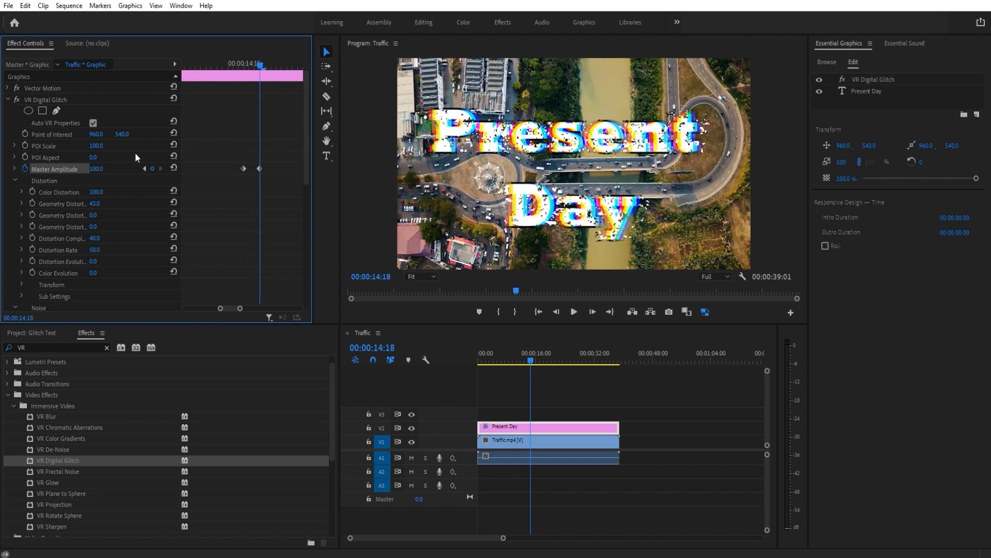
{"action": "left_click", "coordinate": [574, 312]}
{"action": "type", "text": "0"}
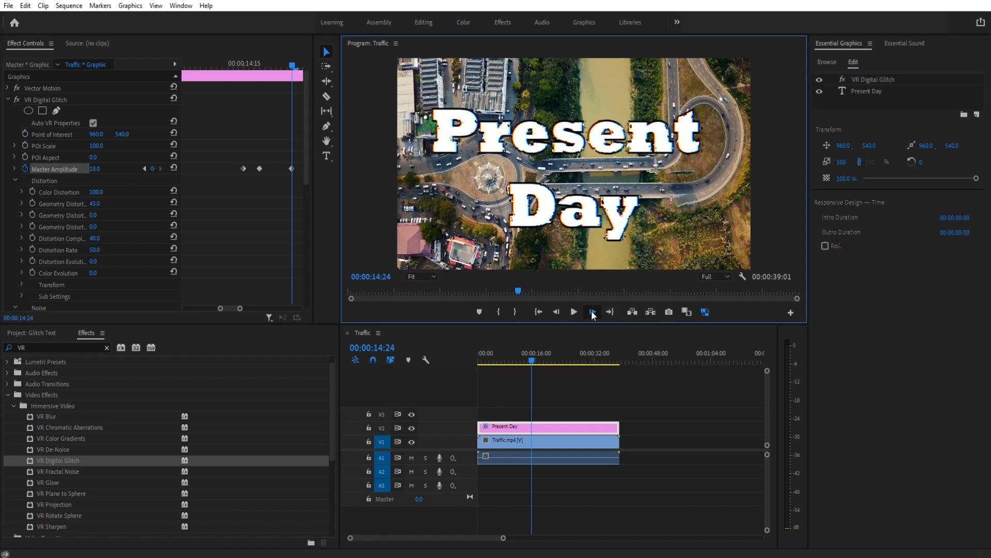
{"action": "left_click", "coordinate": [591, 312]}
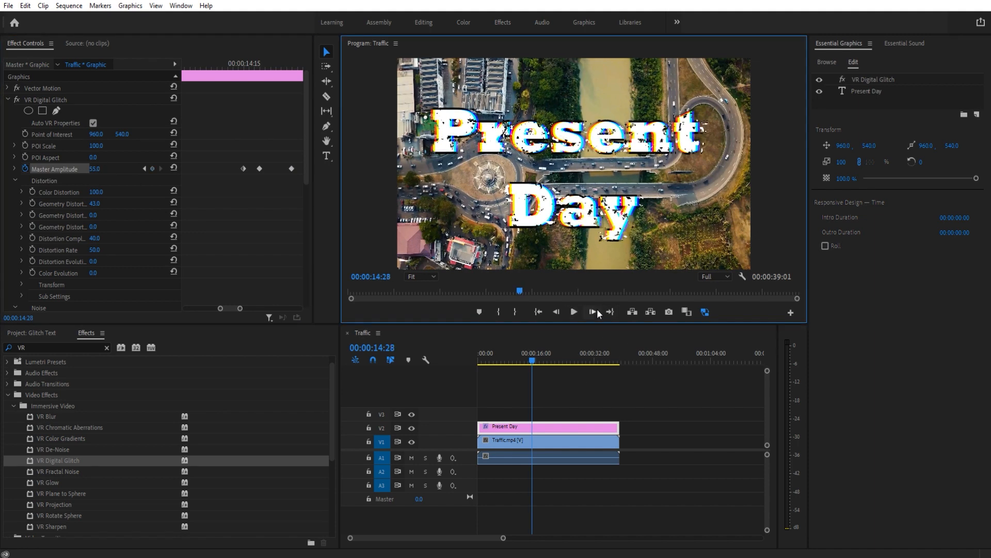
{"action": "left_click", "coordinate": [592, 311]}
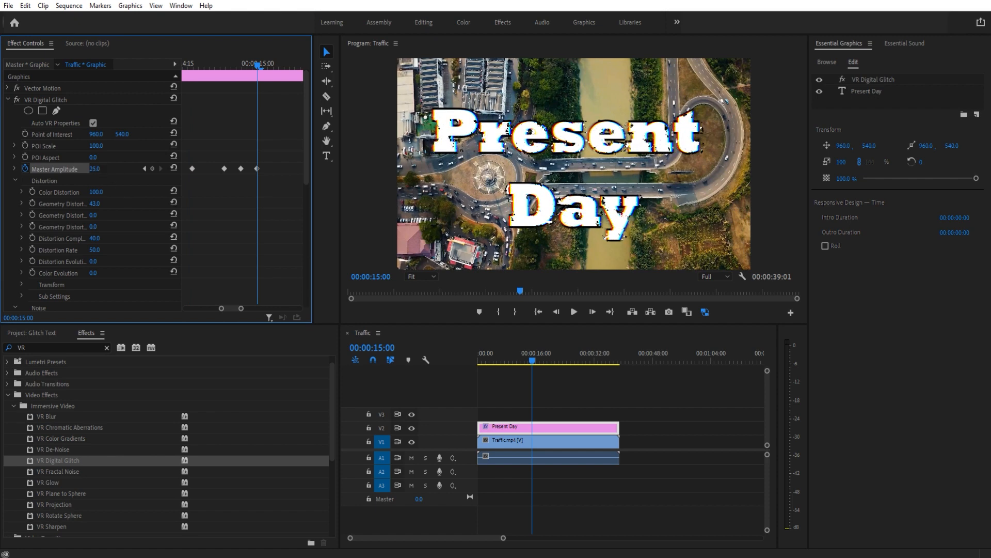
{"action": "left_click", "coordinate": [592, 312]}
{"action": "type", "text": "100"}
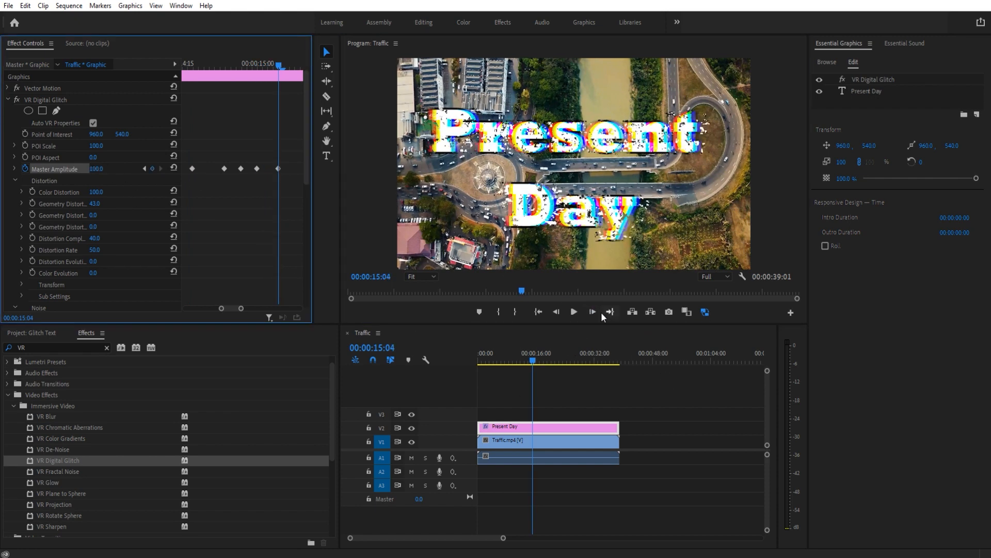
{"action": "left_click", "coordinate": [592, 311]}
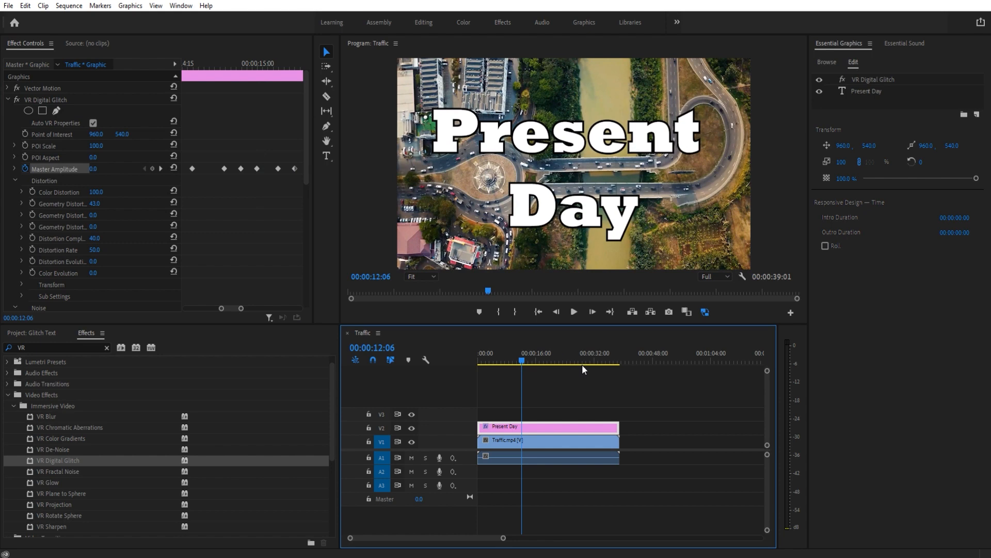
- Return before the burst and start keyframing the glitch's Random Seed
{"action": "left_click", "coordinate": [573, 311]}
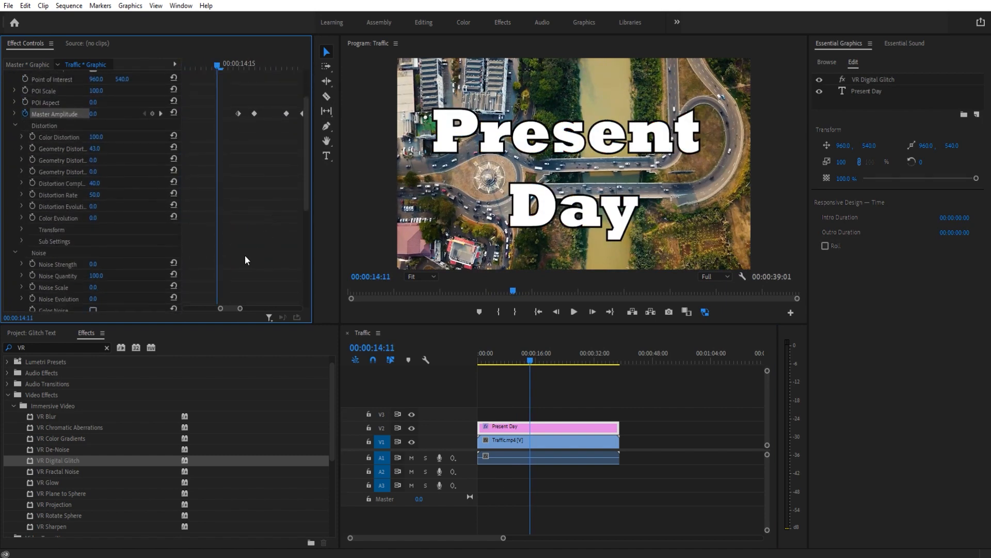
{"action": "scroll", "scroll_direction": "down", "scroll_amount": 3}
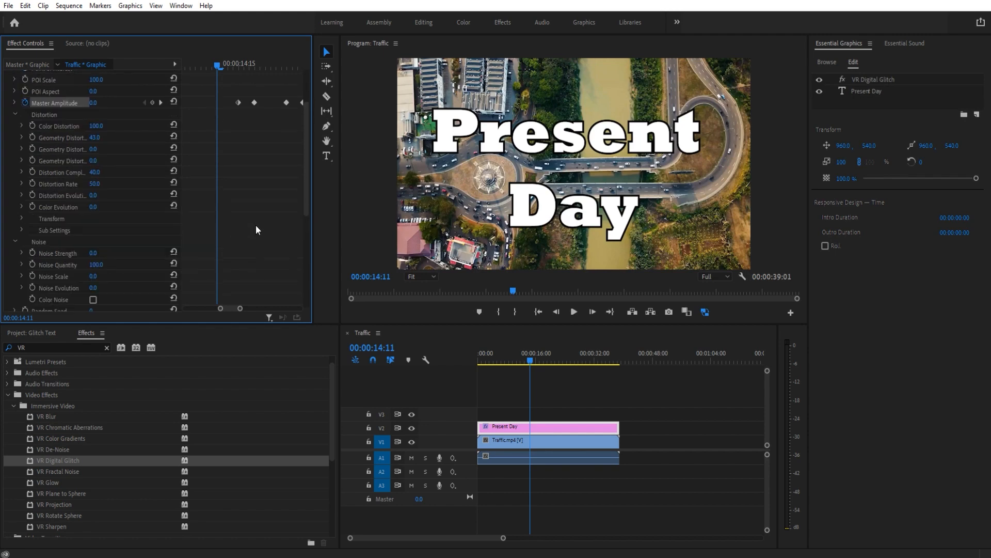
{"action": "scroll", "scroll_direction": "down", "scroll_amount": 3}
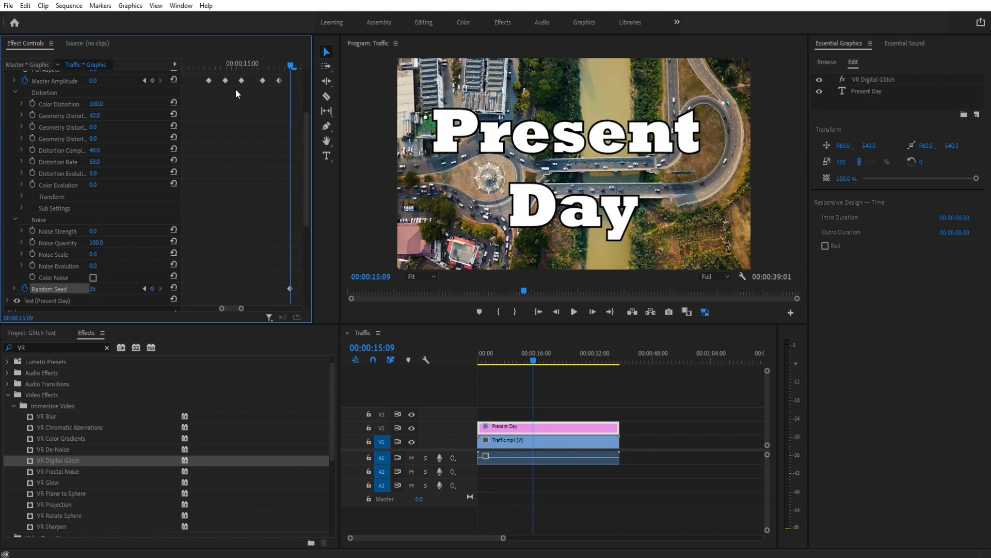
{"action": "left_click", "coordinate": [509, 360]}
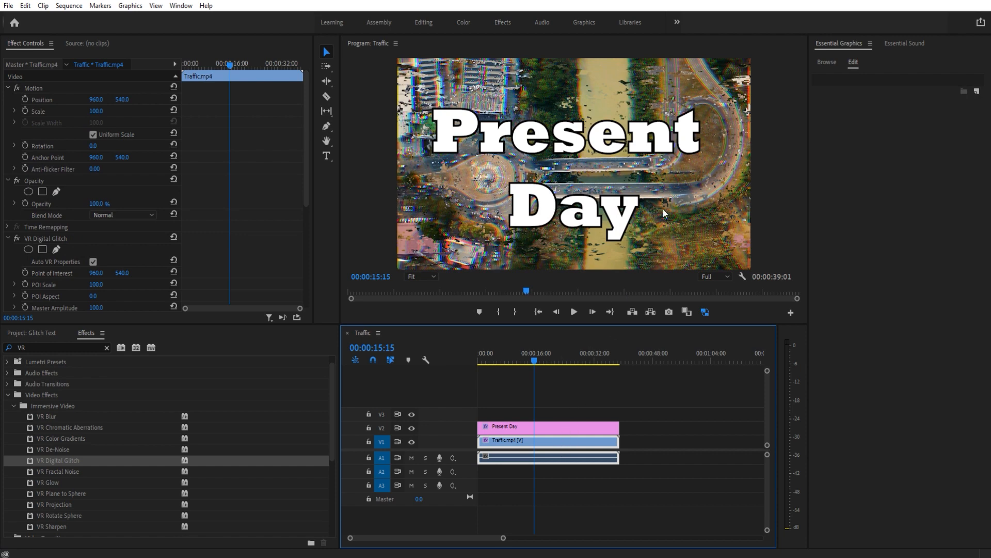
{"action": "mouse_move", "coordinate": [506, 250]}
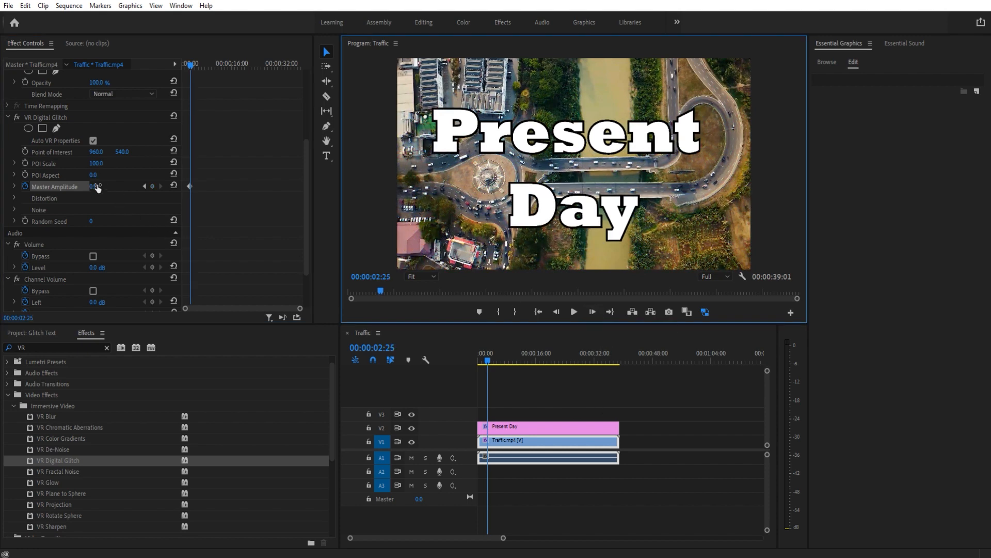
- Keyframe Traffic.mp4's glitch Master Amplitude at 0 and set Color and Geometry Distortion to 50
{"action": "left_click", "coordinate": [96, 186]}
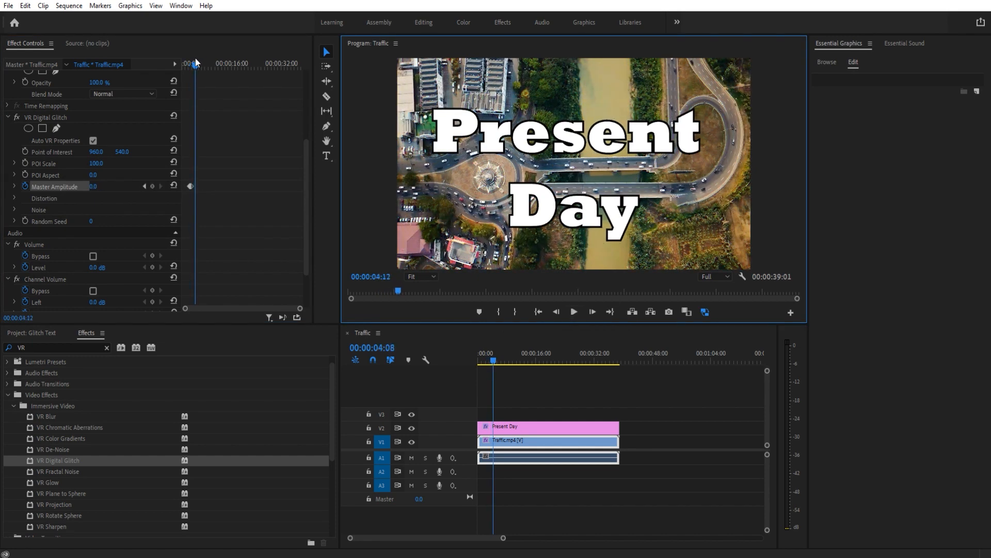
{"action": "left_click", "coordinate": [573, 311]}
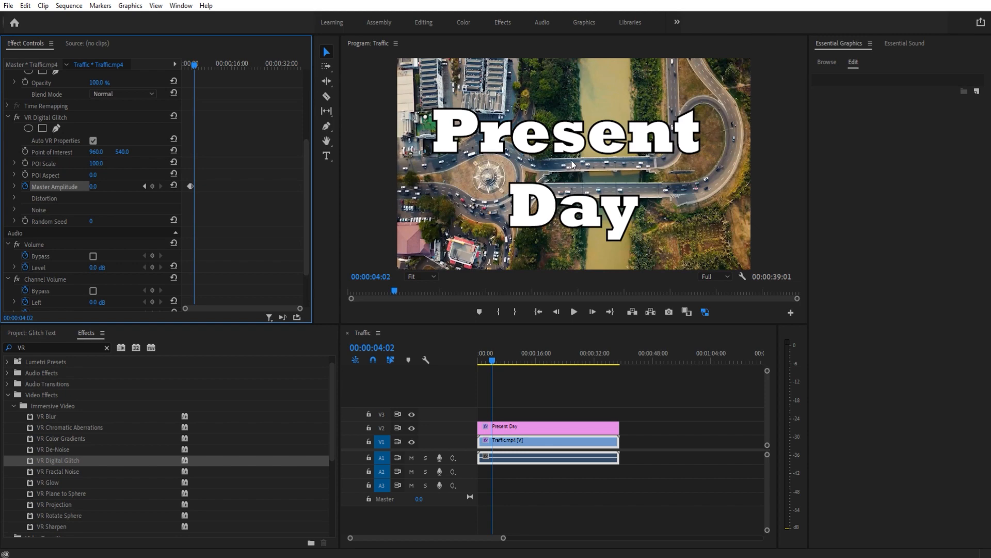
{"action": "mouse_move", "coordinate": [576, 163]}
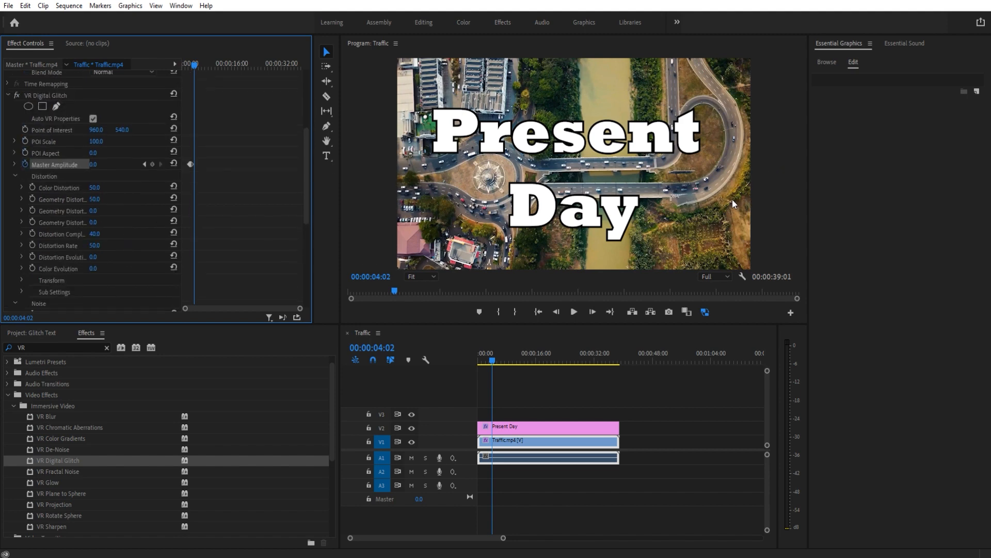
{"action": "mouse_move", "coordinate": [503, 185]}
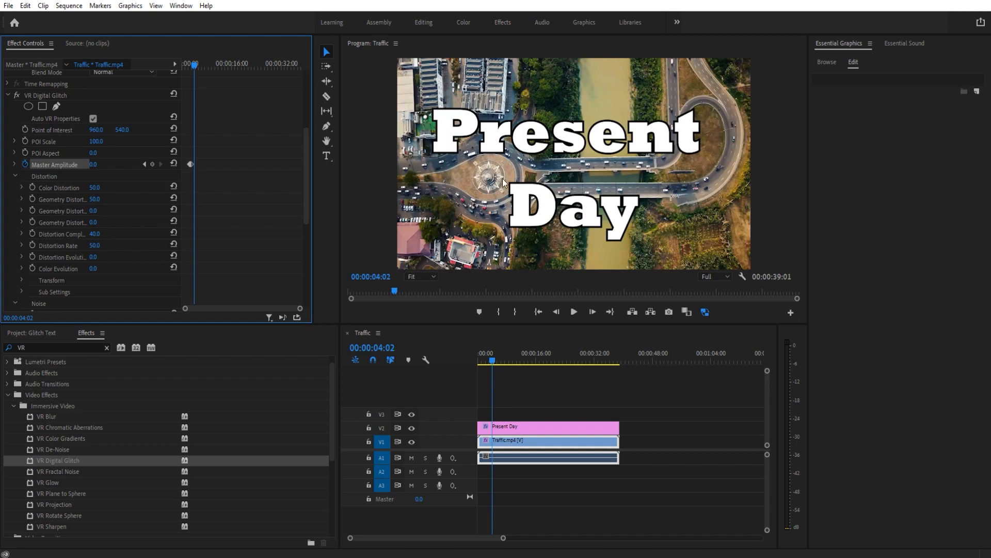